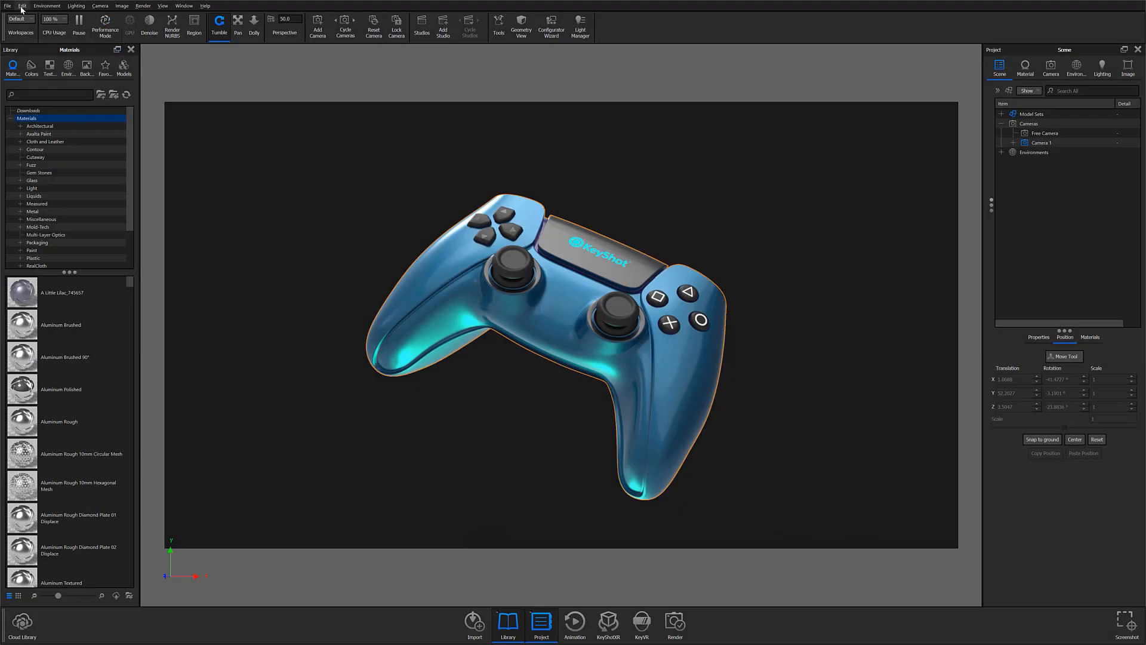
Open the Edit menu to reach the Add Light submenu of light types.
left_click(22, 6)
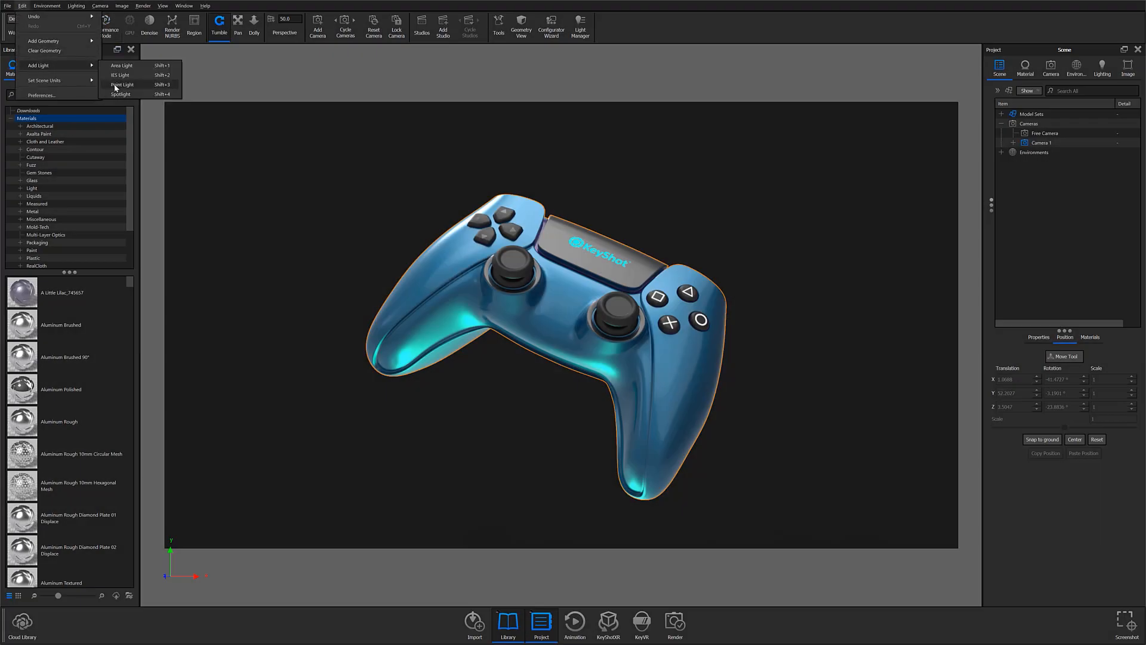
mouse_move(121, 75)
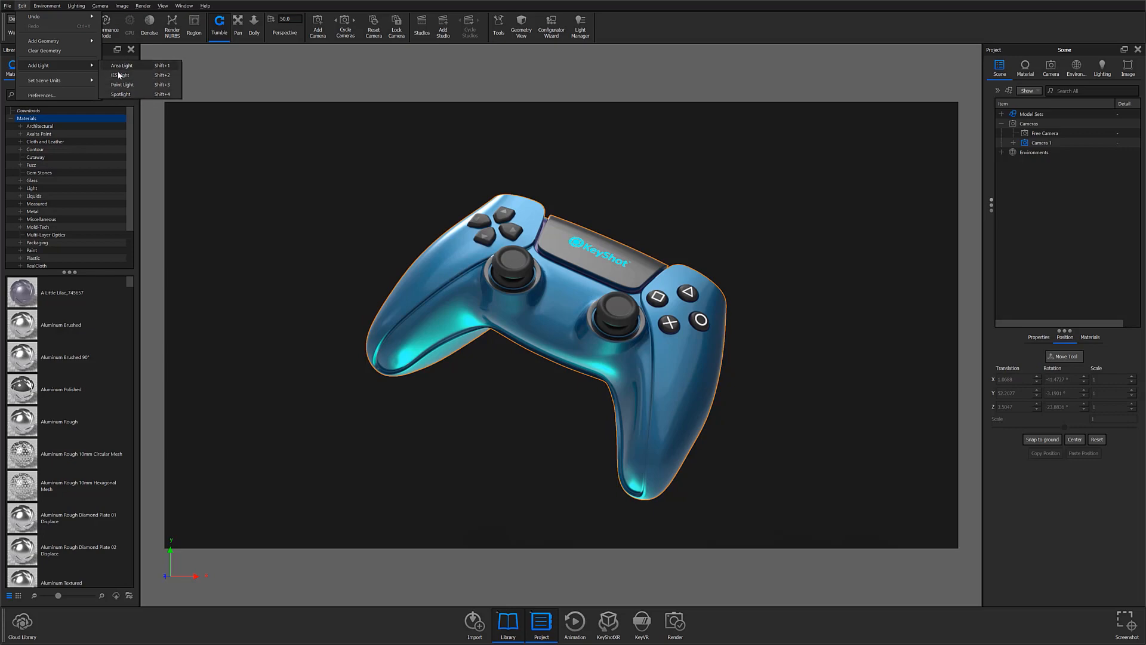
mouse_move(140, 95)
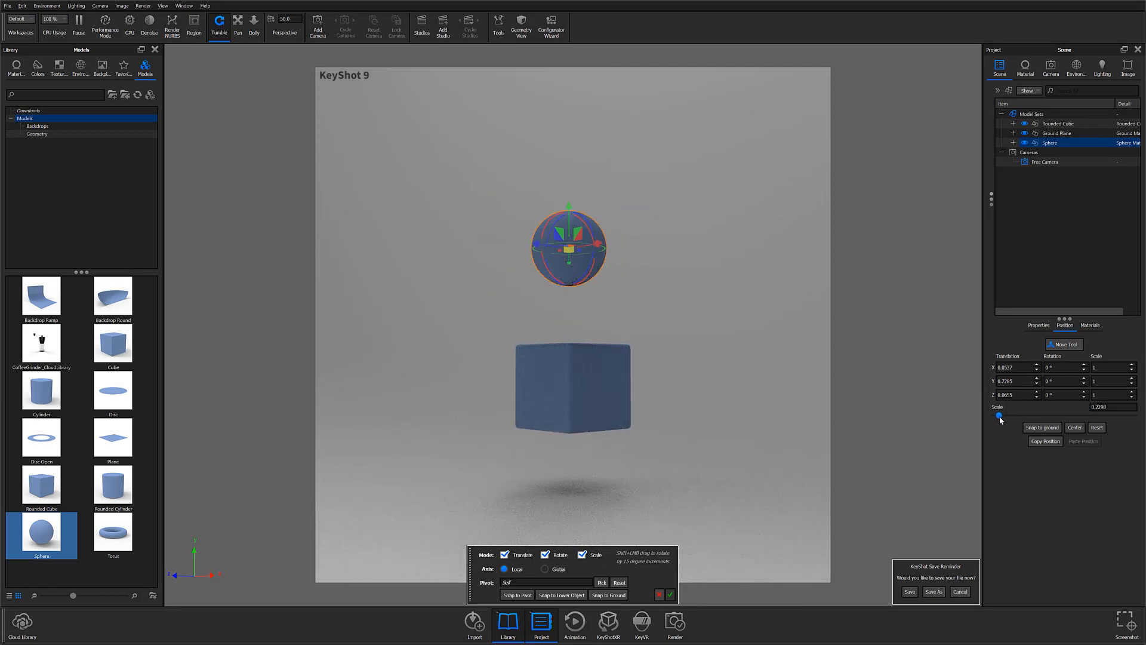
Apply the Spotlight 90 degree preset from the Light category of the library.
left_click(14, 68)
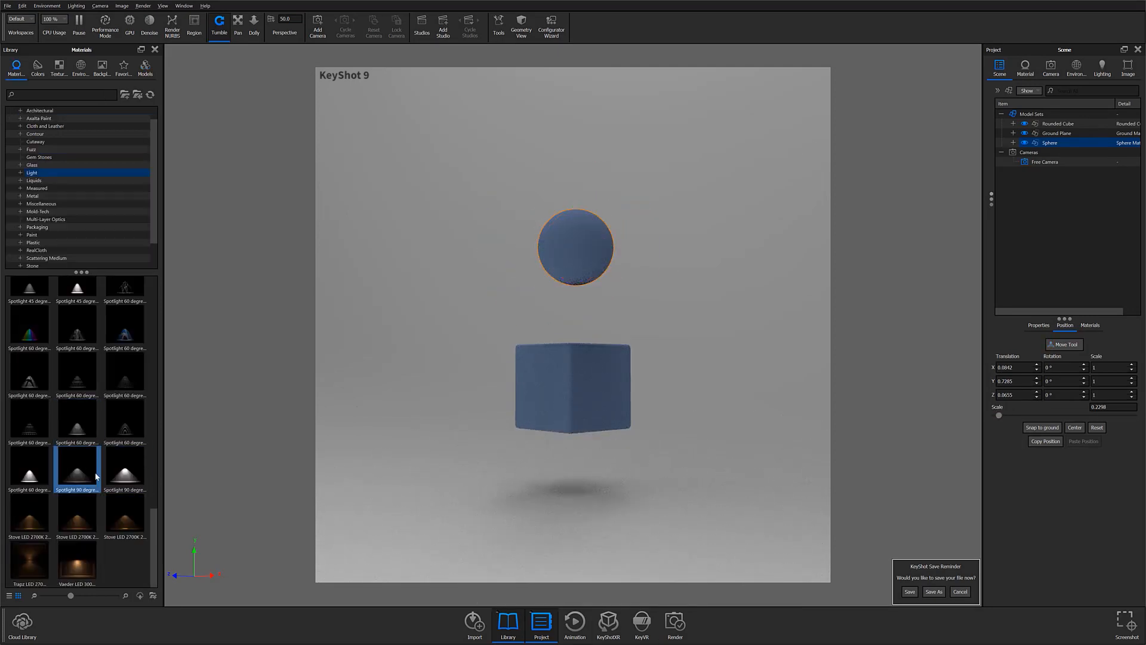
double_click(77, 468)
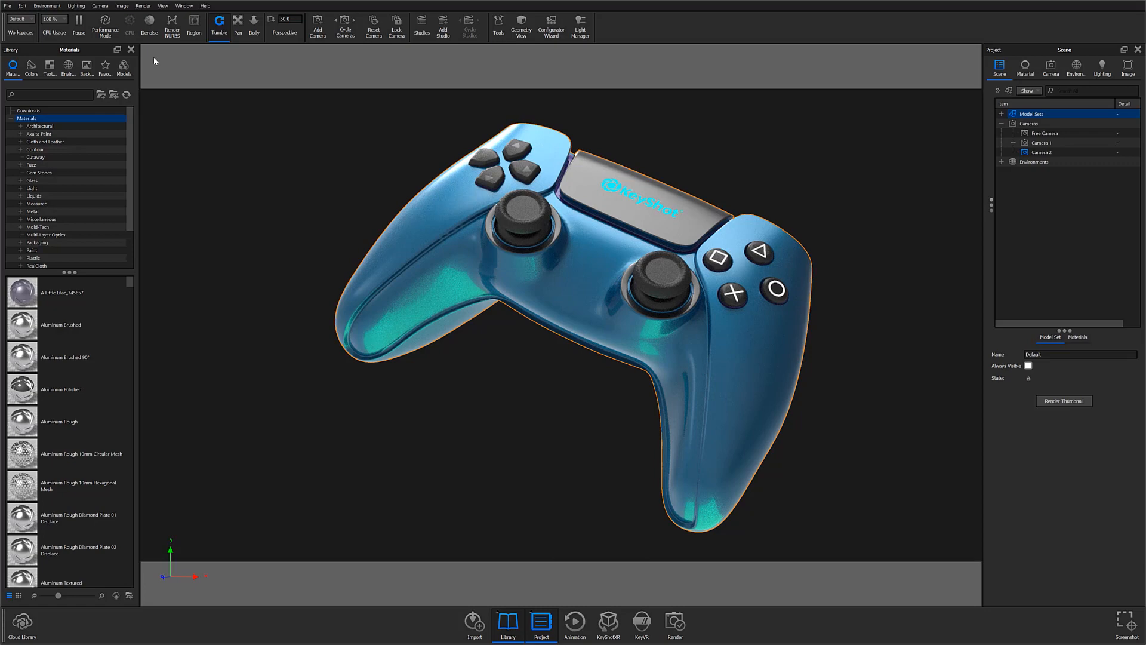
mouse_move(139, 48)
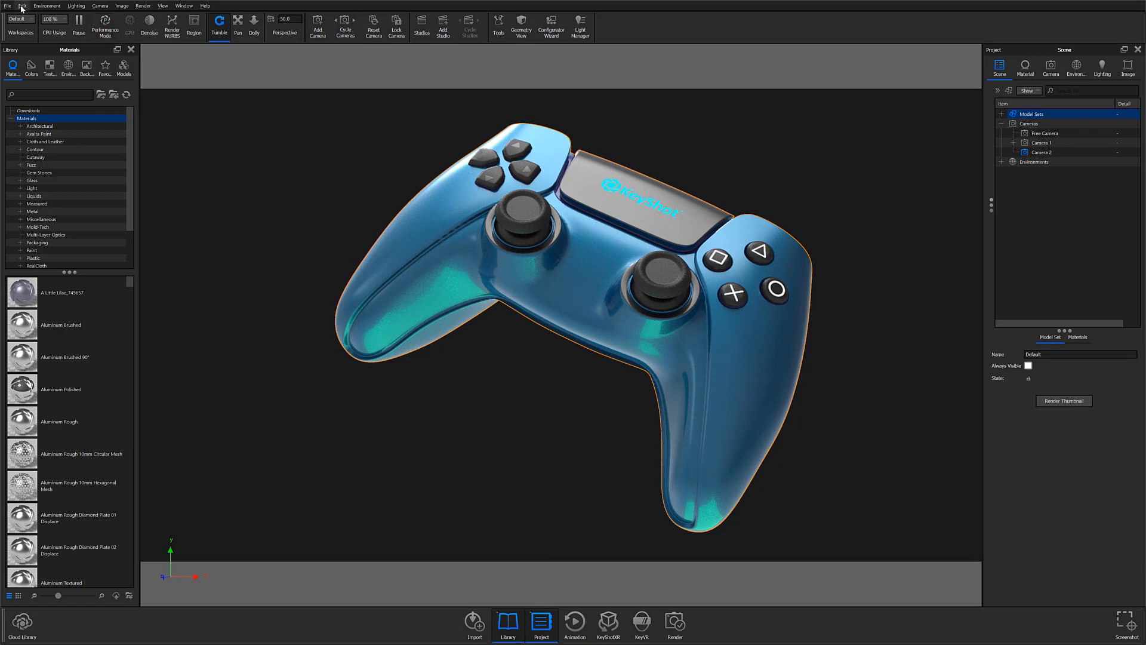
Open the Edit menu again to show the Add Light options.
left_click(22, 6)
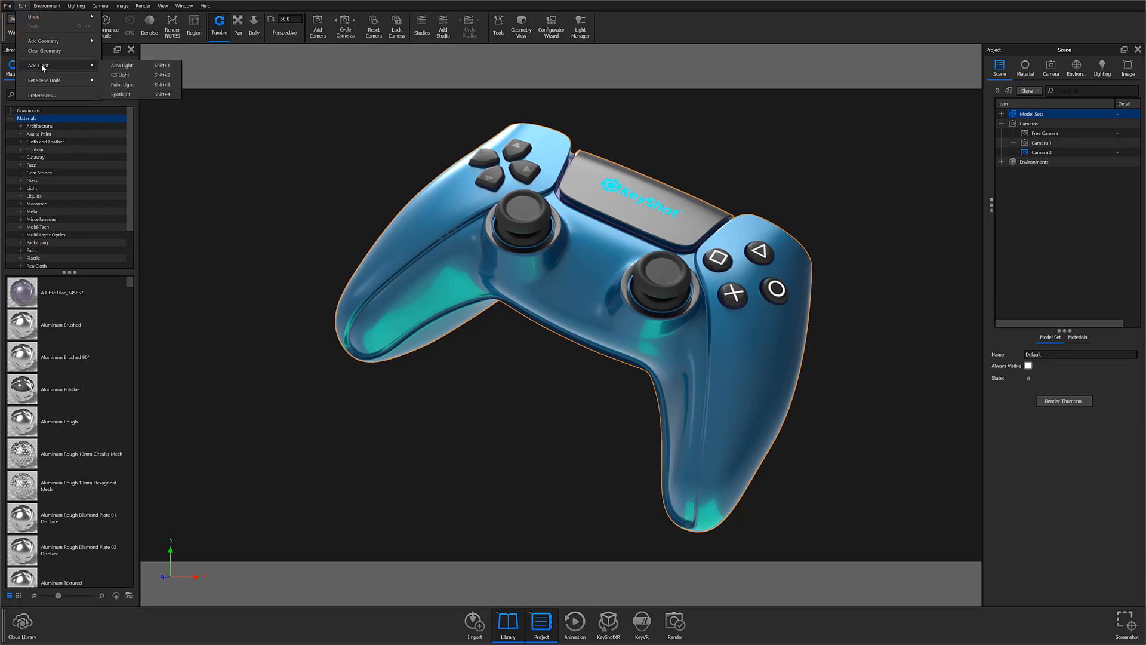
mouse_move(121, 74)
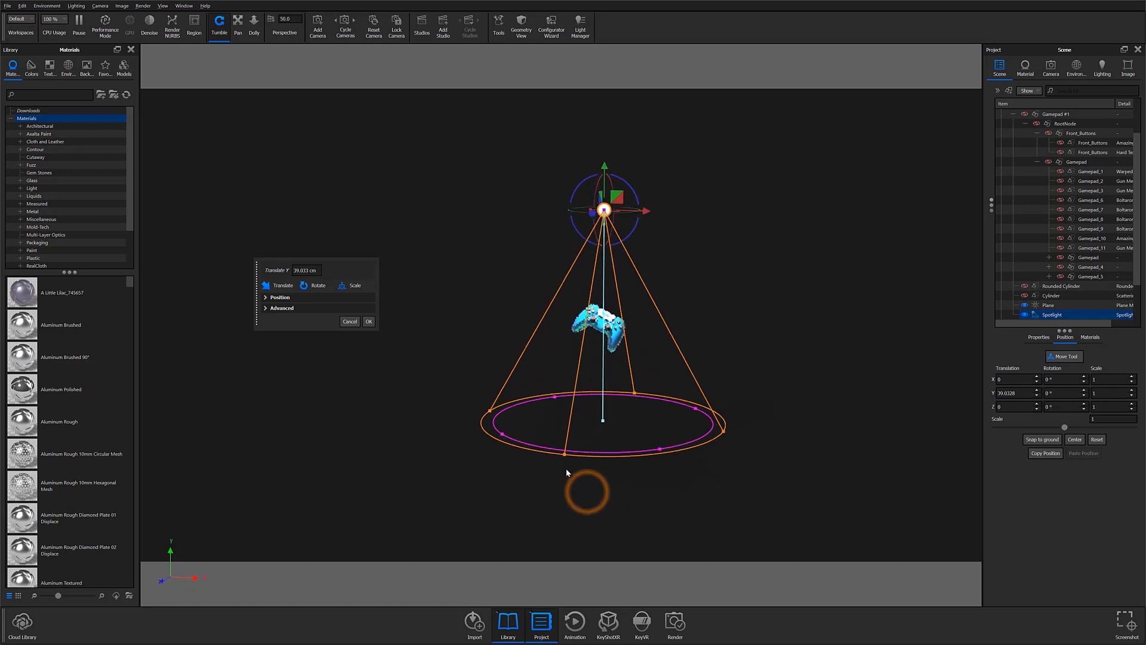
Review the spotlight's Camera and Material tab settings, then return to the Scene tree.
left_click(1051, 68)
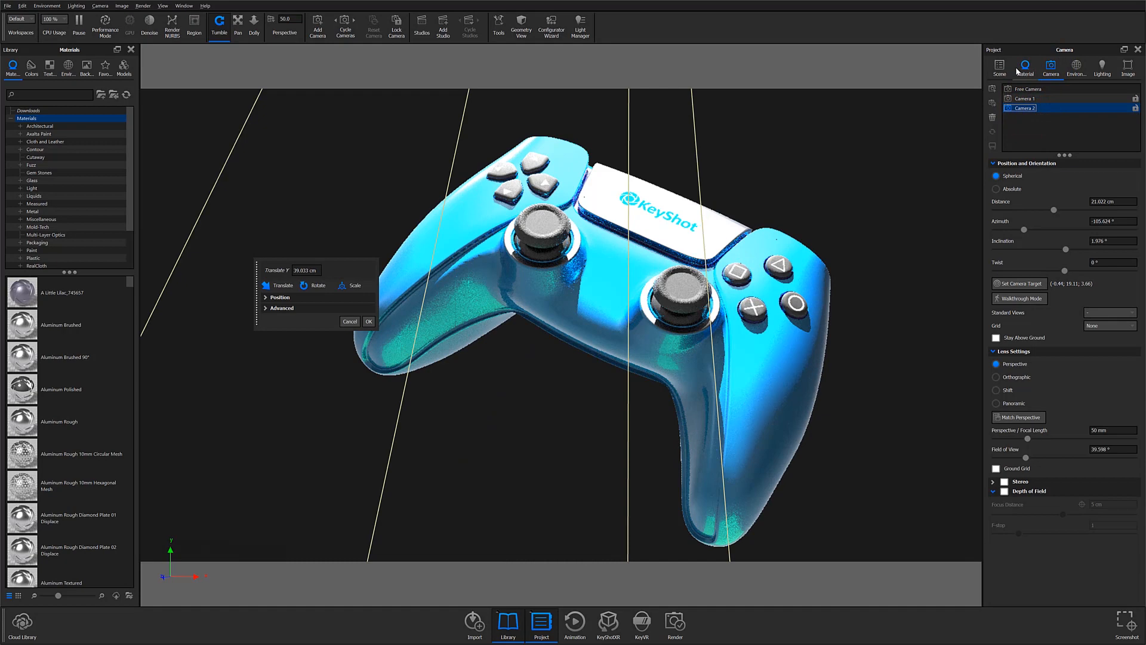
left_click(1025, 66)
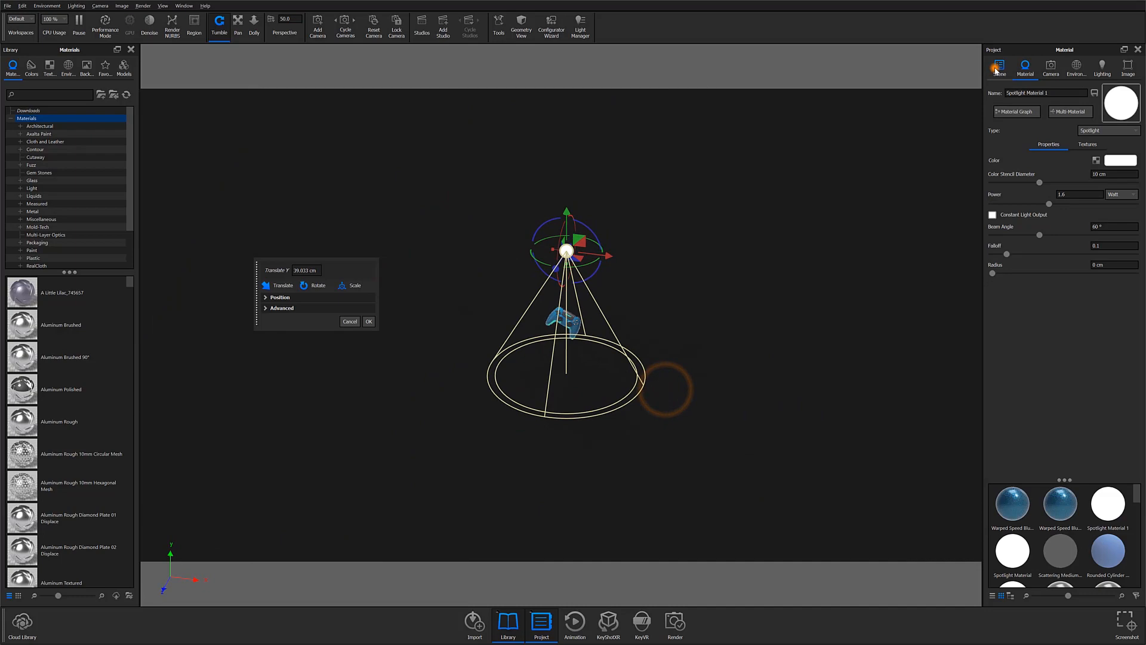
left_click(999, 66)
type("black")
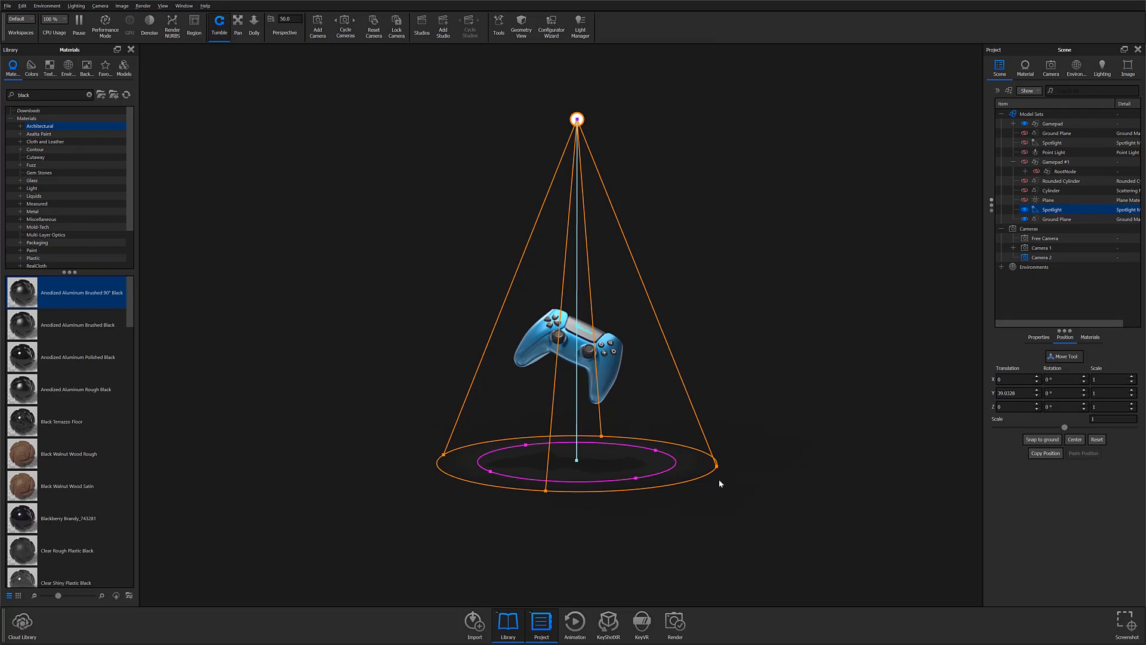
mouse_move(602, 418)
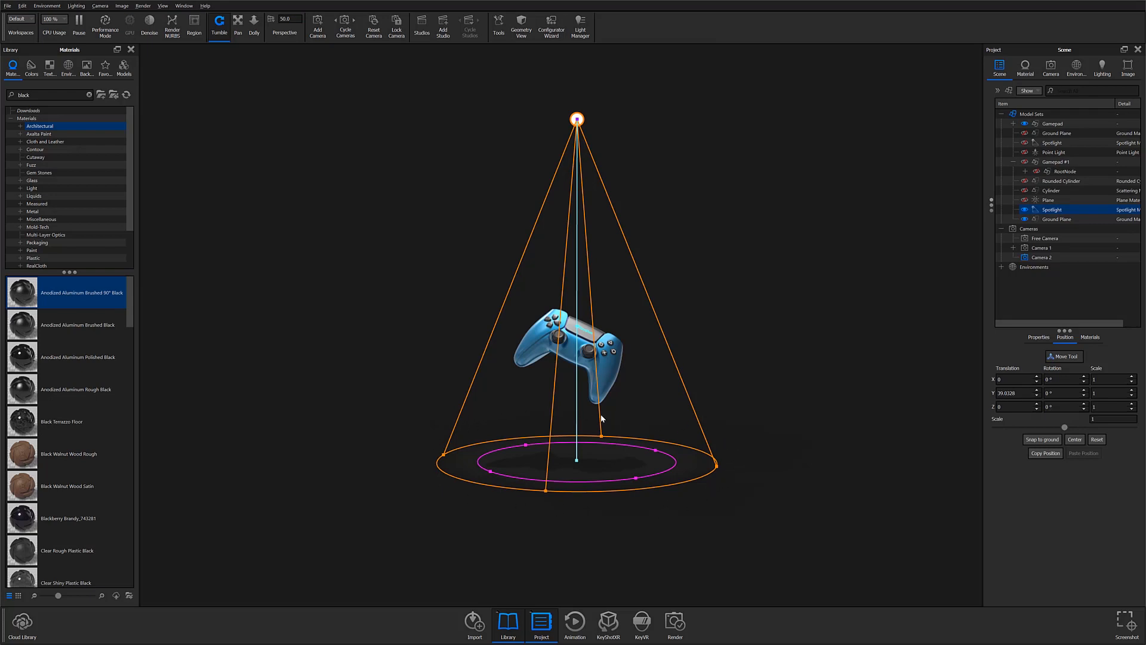
mouse_move(443, 438)
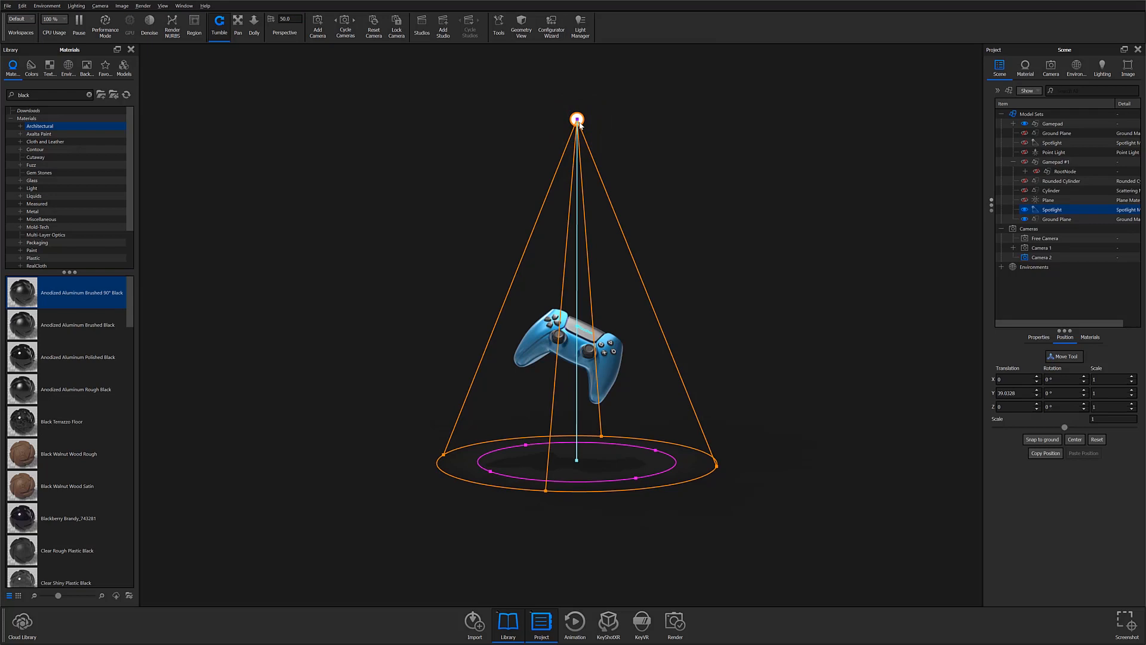
mouse_move(713, 466)
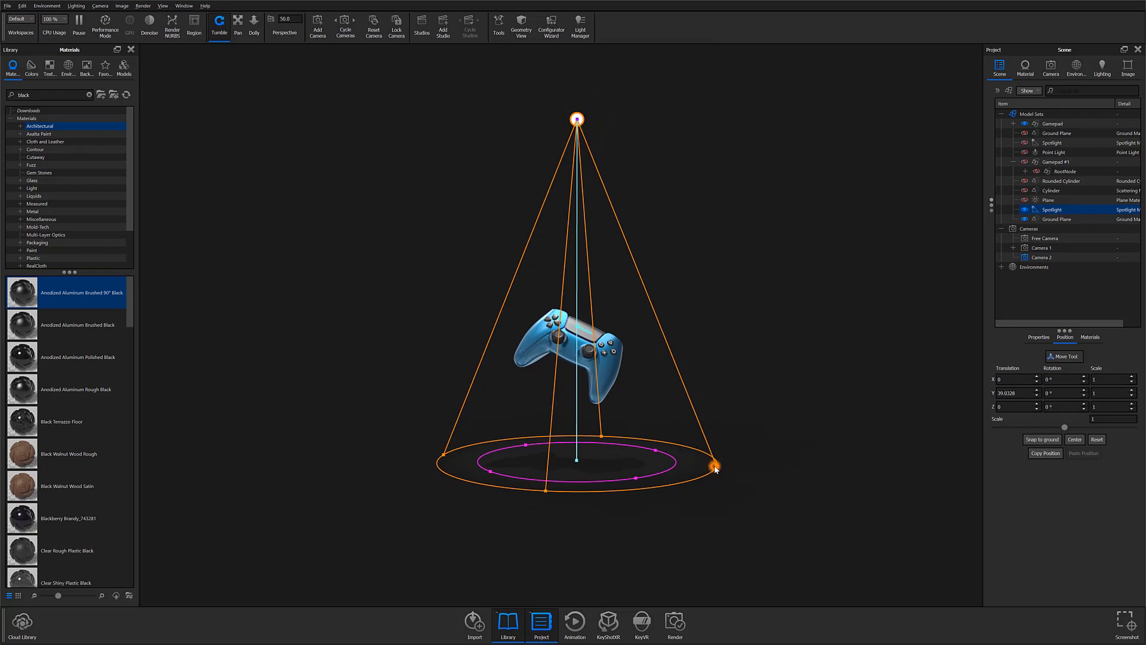